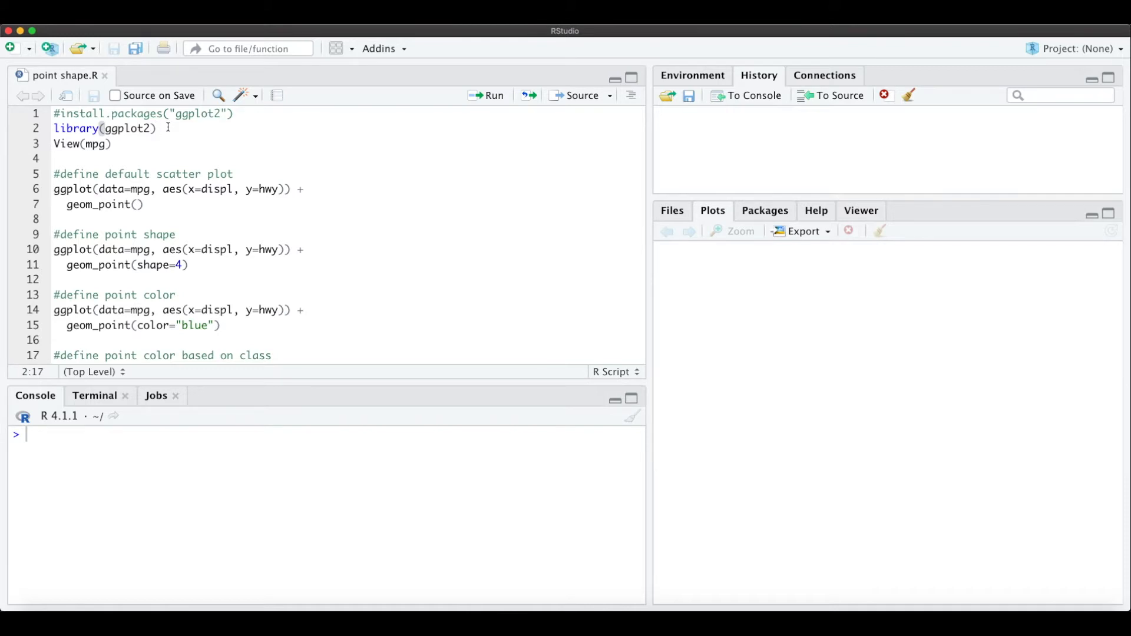
pyautogui.moveTo(179, 128)
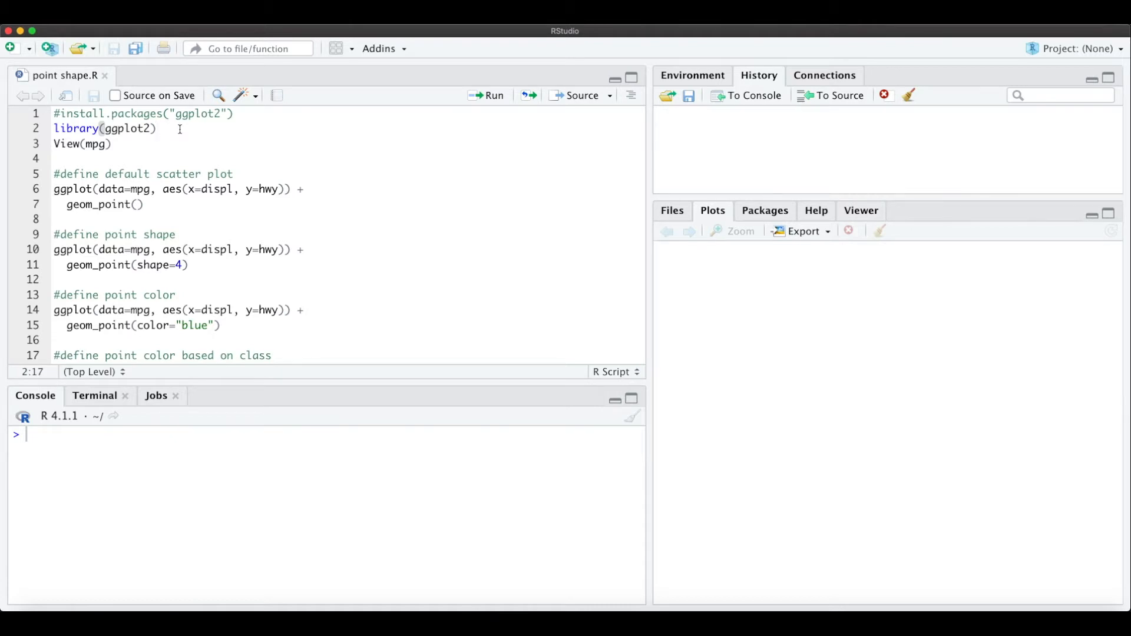
# Run library(ggplot2) and View(mpg) to open the 234-row mpg dataset.
pyautogui.click(489, 94)
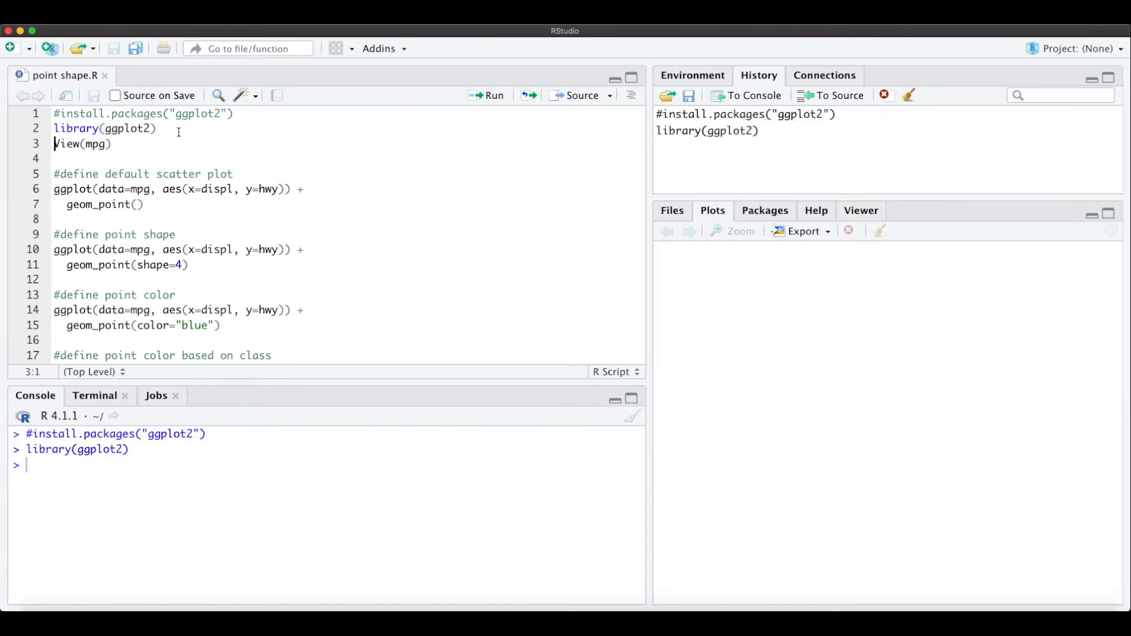
pyautogui.click(115, 144)
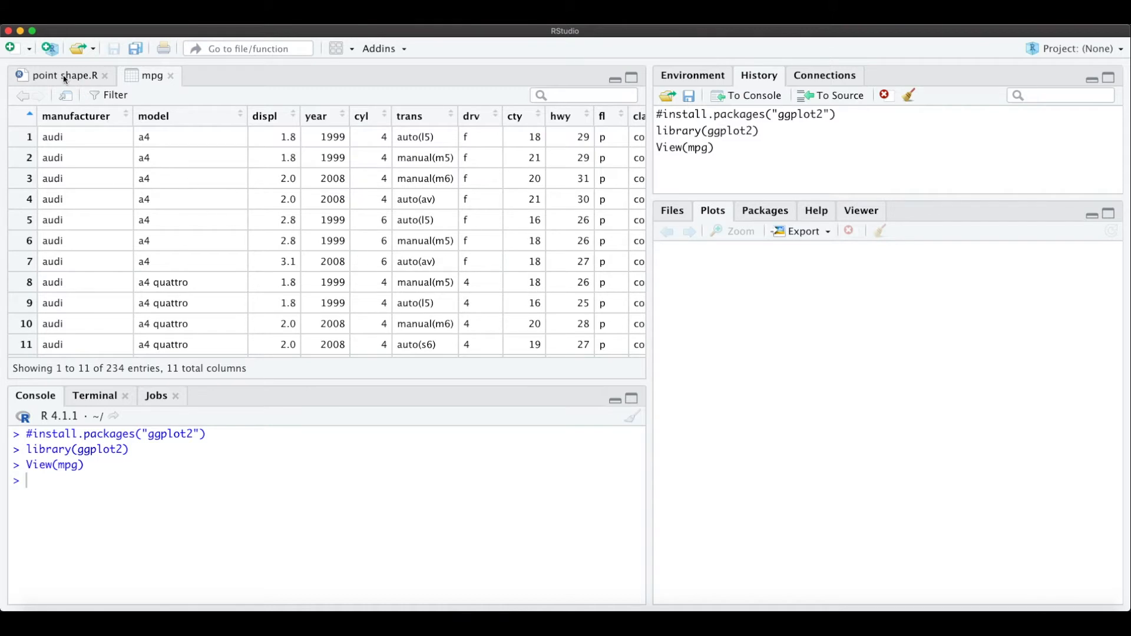
# Return to point shape.R and draw the default geom_point scatter of displ vs hwy.
pyautogui.click(62, 76)
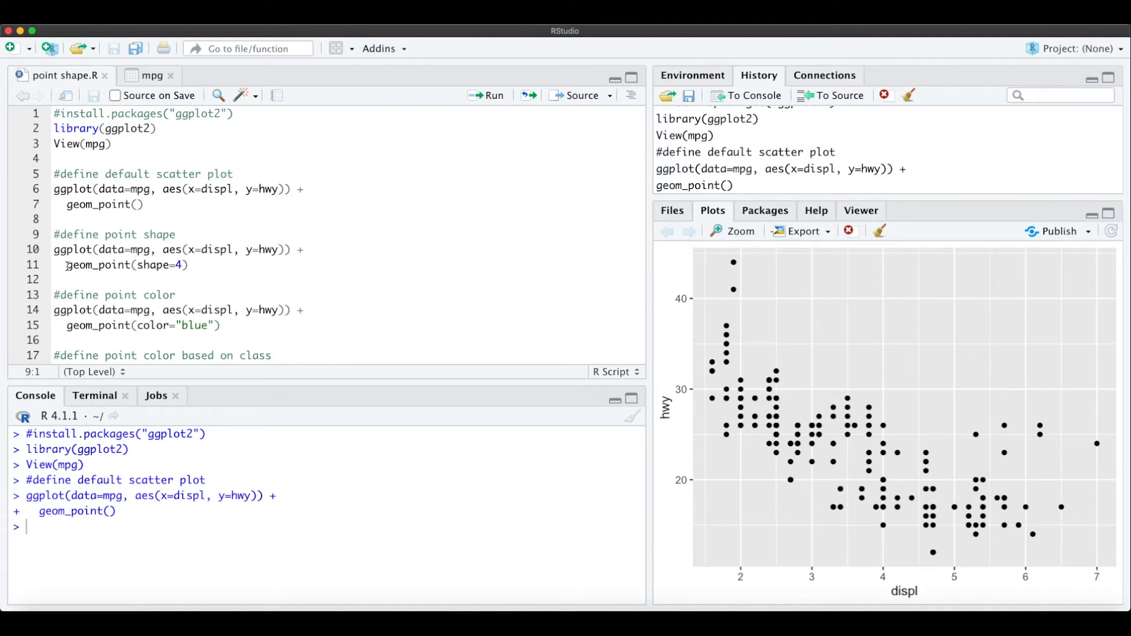
pyautogui.doubleClick(153, 265)
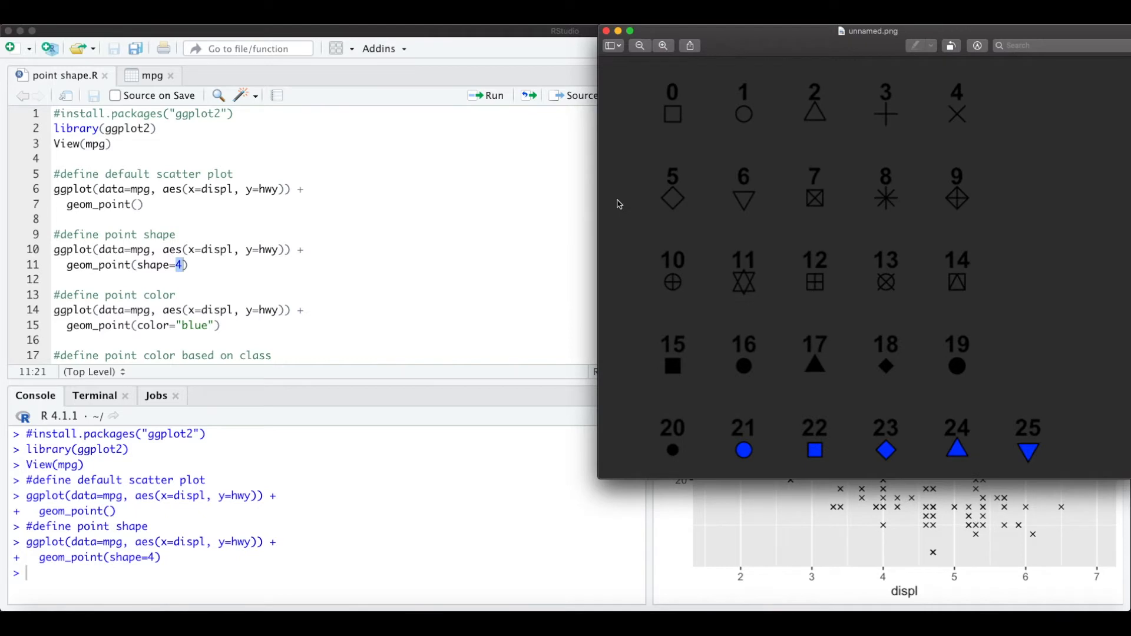
pyautogui.moveTo(886, 148)
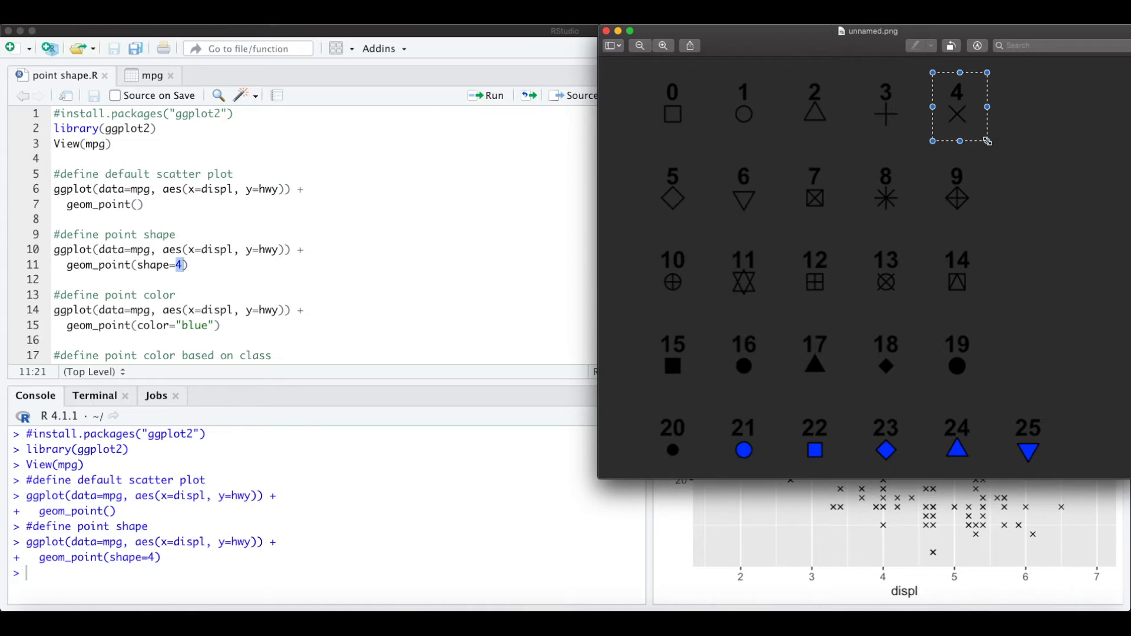
pyautogui.moveTo(916, 229)
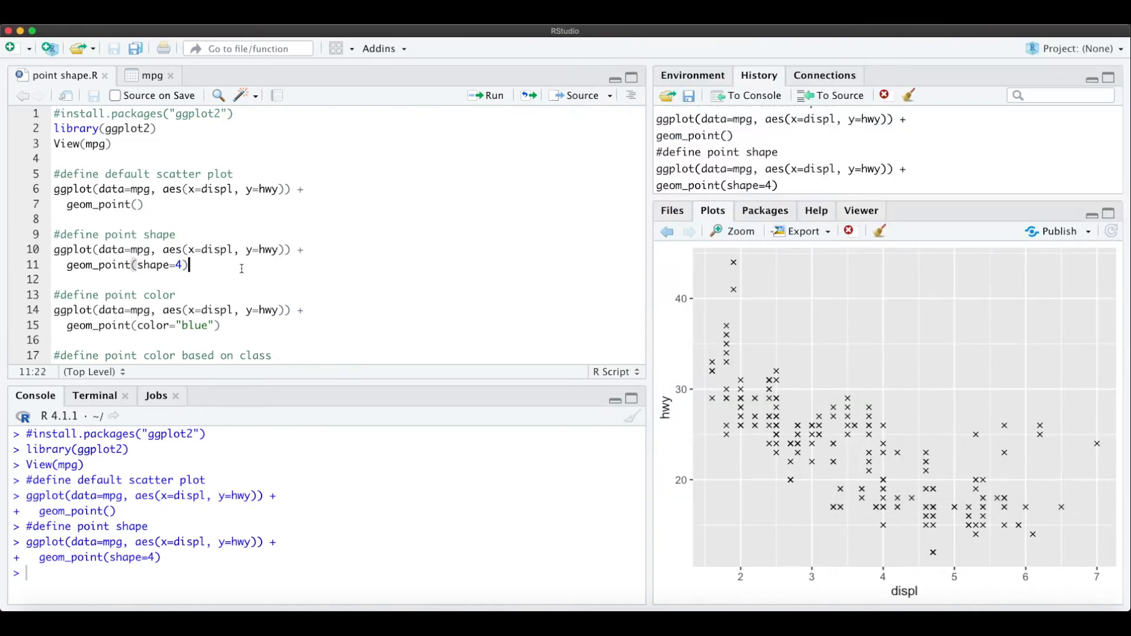
# Set shape=2 for triangle points, then run the color="blue" block for blue points.
pyautogui.write('2')
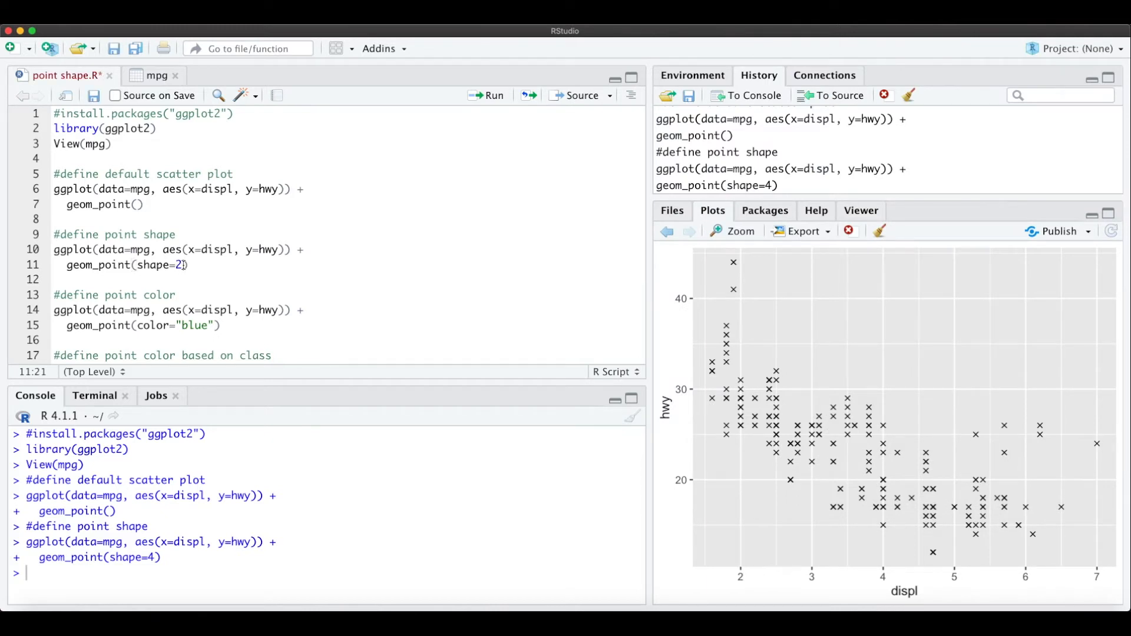
pyautogui.click(492, 95)
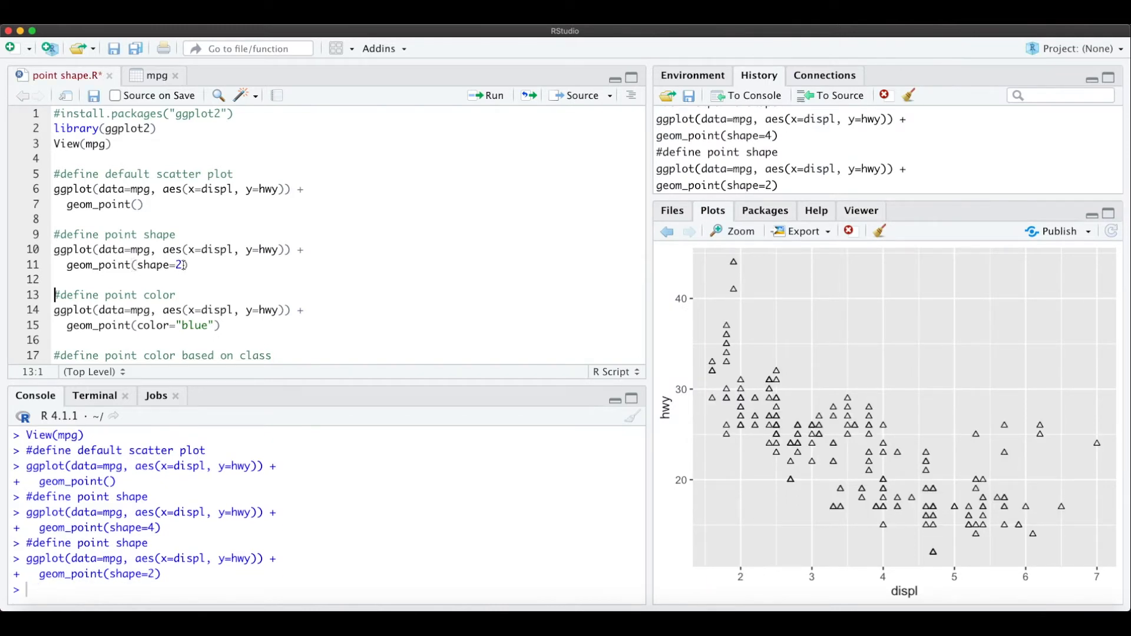
pyautogui.scroll(-3)
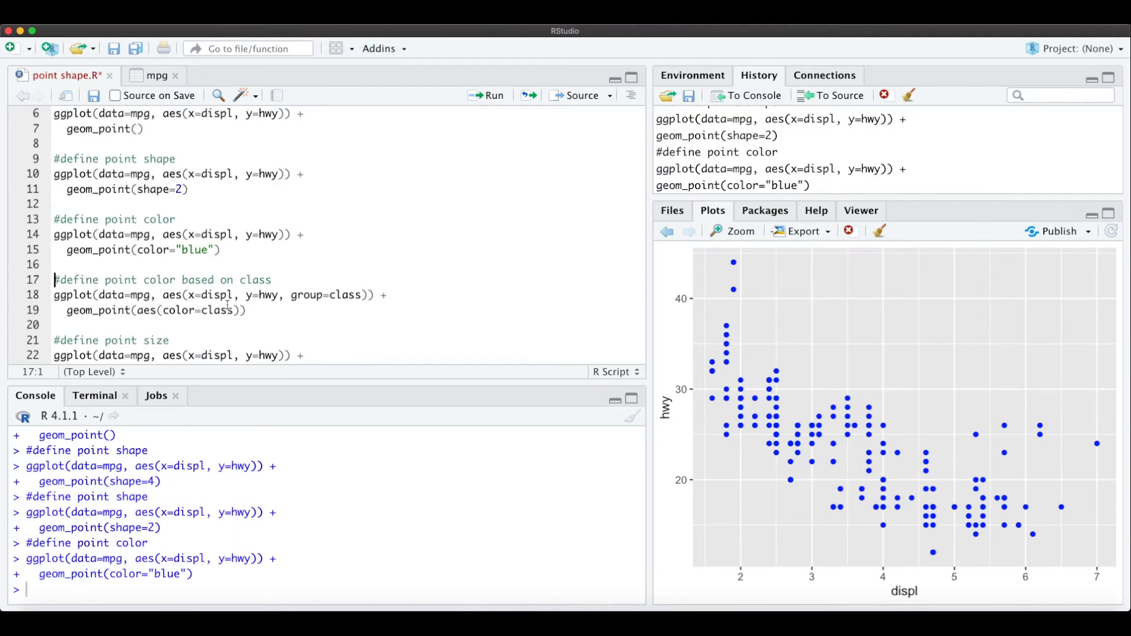
# Inspect the class column in the mpg viewer and highlight the class argument.
pyautogui.moveTo(143, 281); pyautogui.dragTo(272, 281)
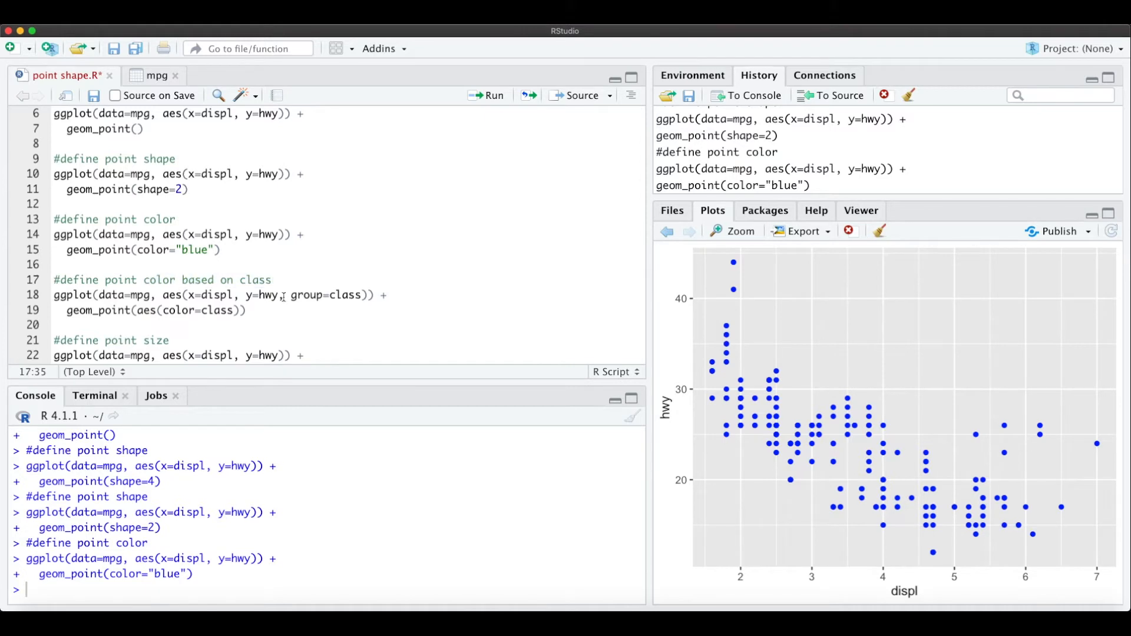
pyautogui.doubleClick(307, 294)
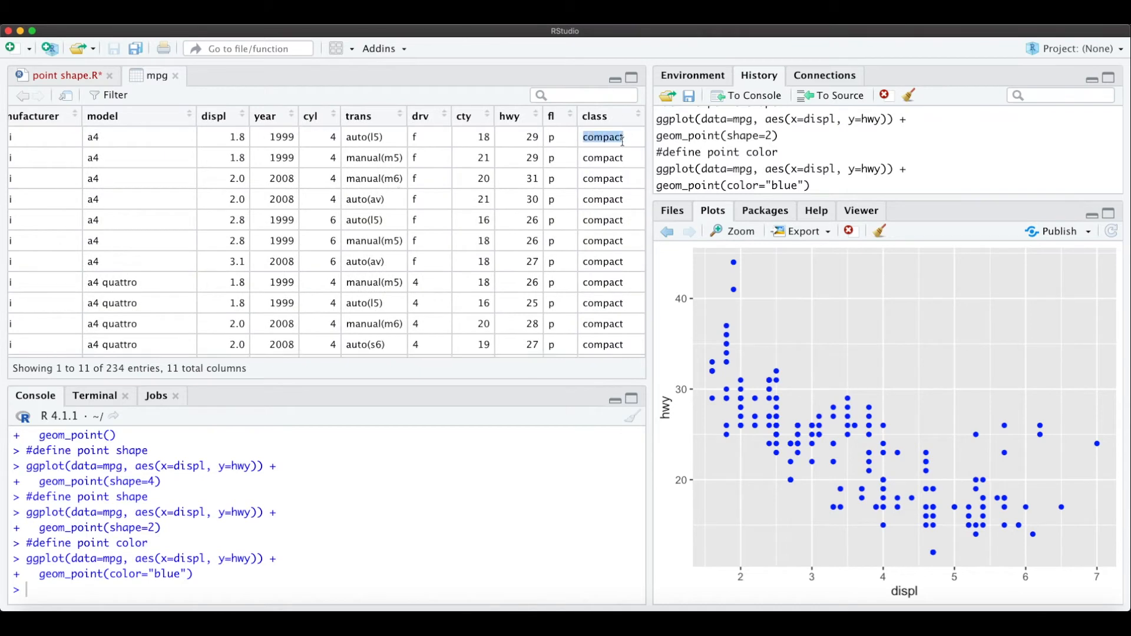
pyautogui.scroll(-3)
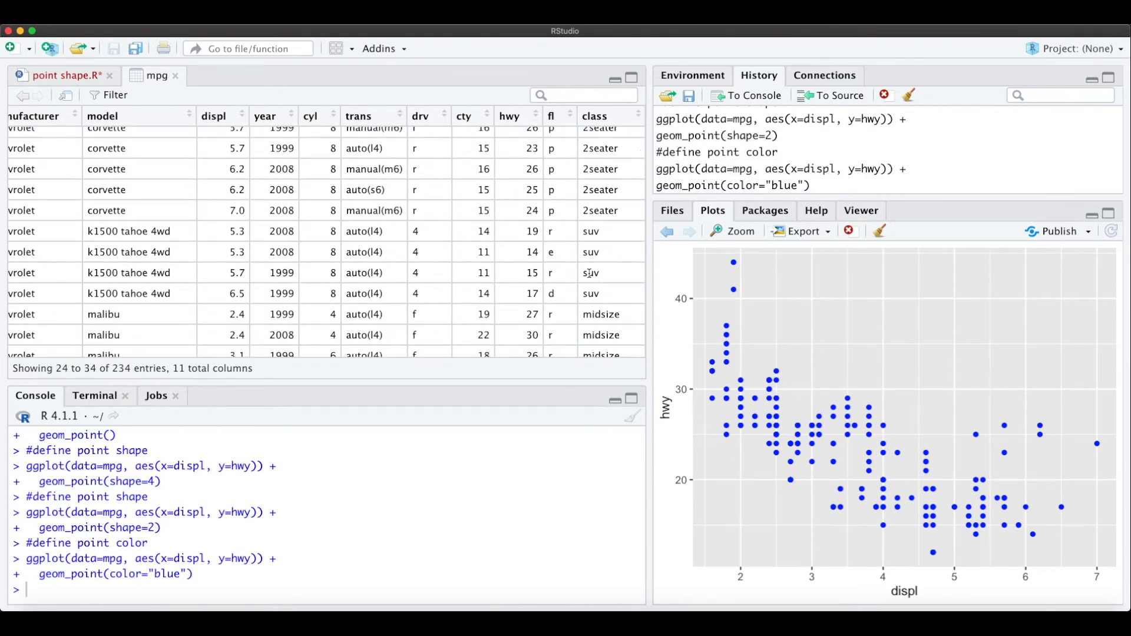
# Run the aes(color=class) block to colour points by vehicle class with a legend.
pyautogui.click(61, 76)
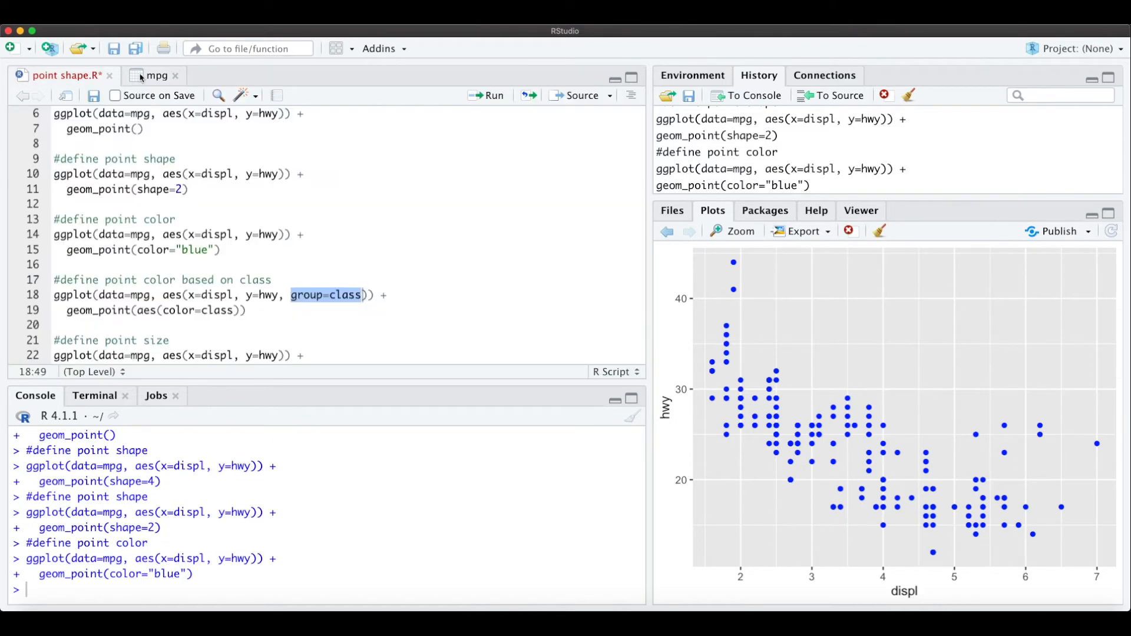
pyautogui.click(290, 294)
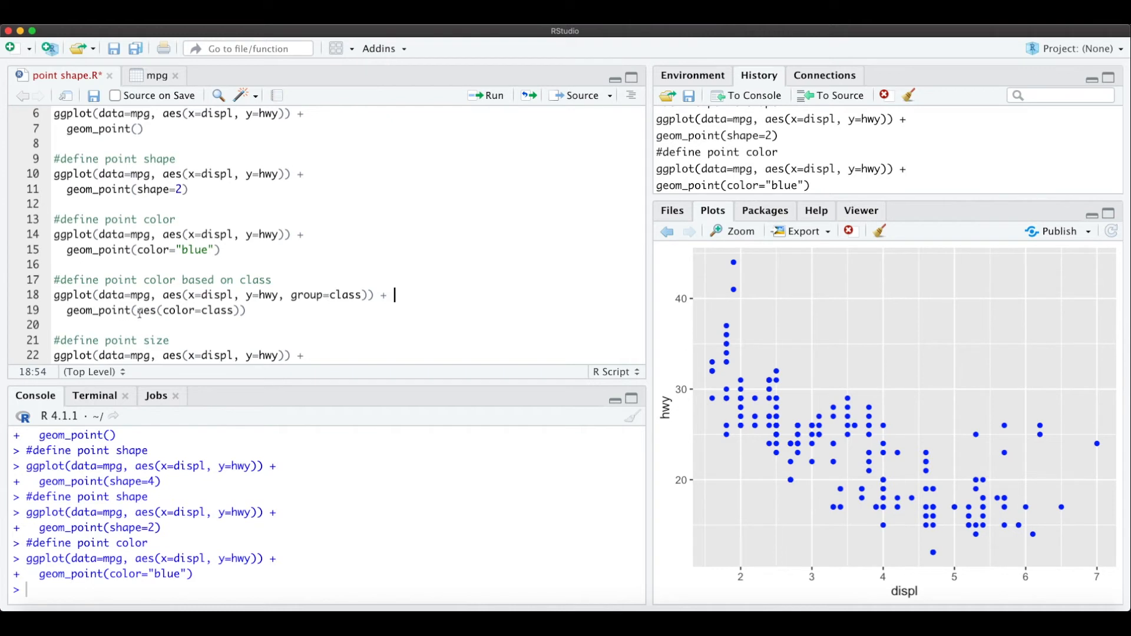
pyautogui.doubleClick(178, 310)
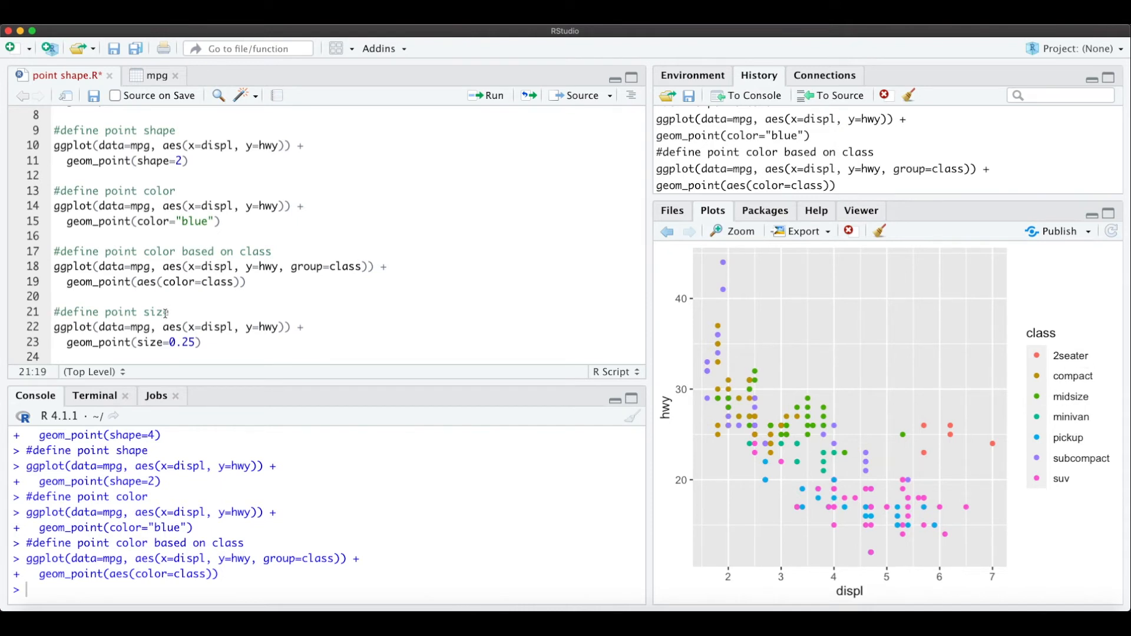
# Plot points at size 0.25, then change the value to 5 and replot them large.
pyautogui.click(57, 327)
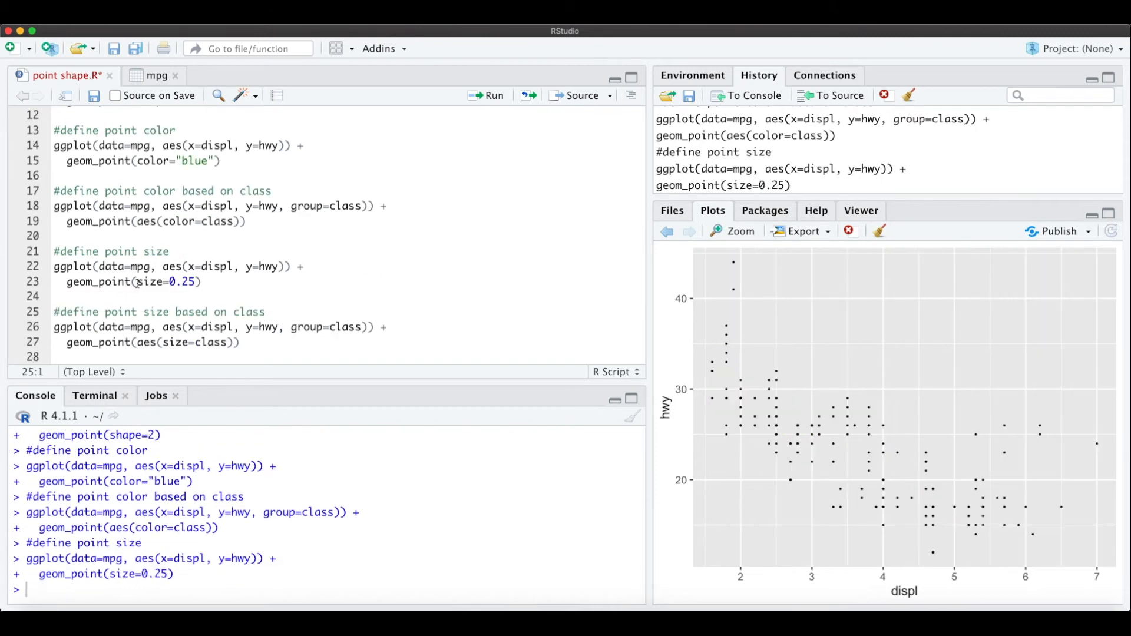
pyautogui.doubleClick(97, 281)
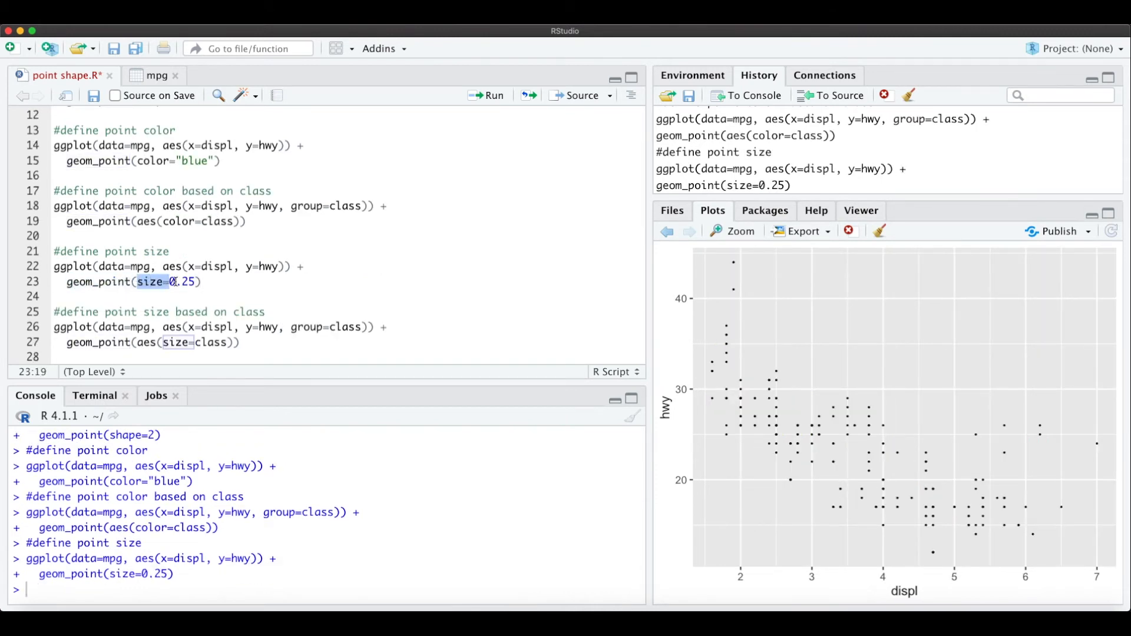
pyautogui.click(433, 317)
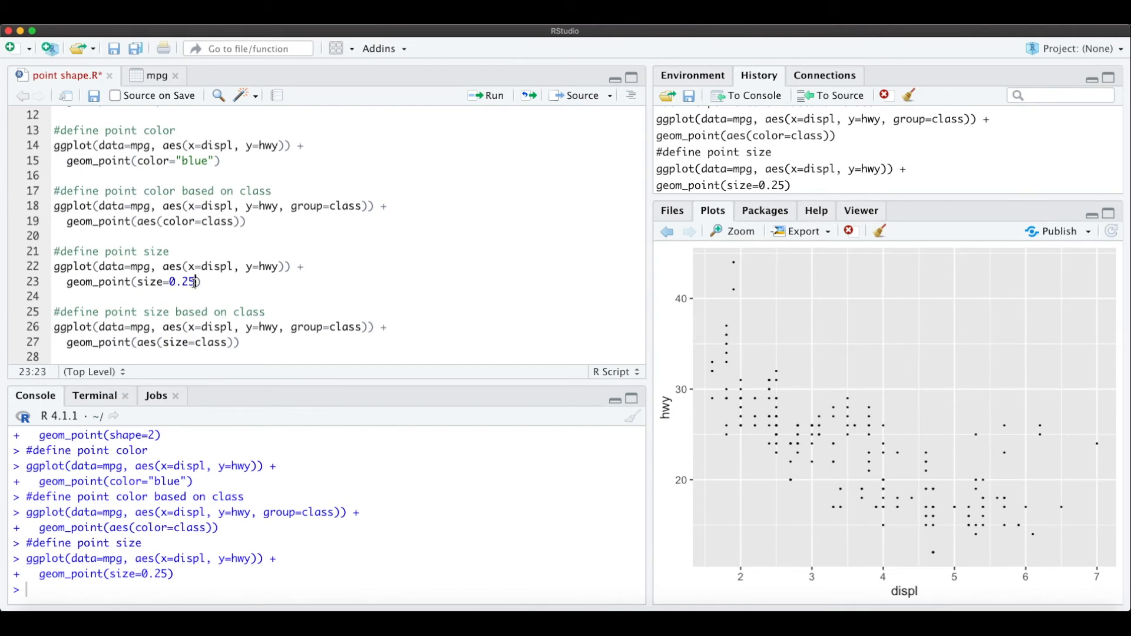
pyautogui.press('Backspace')
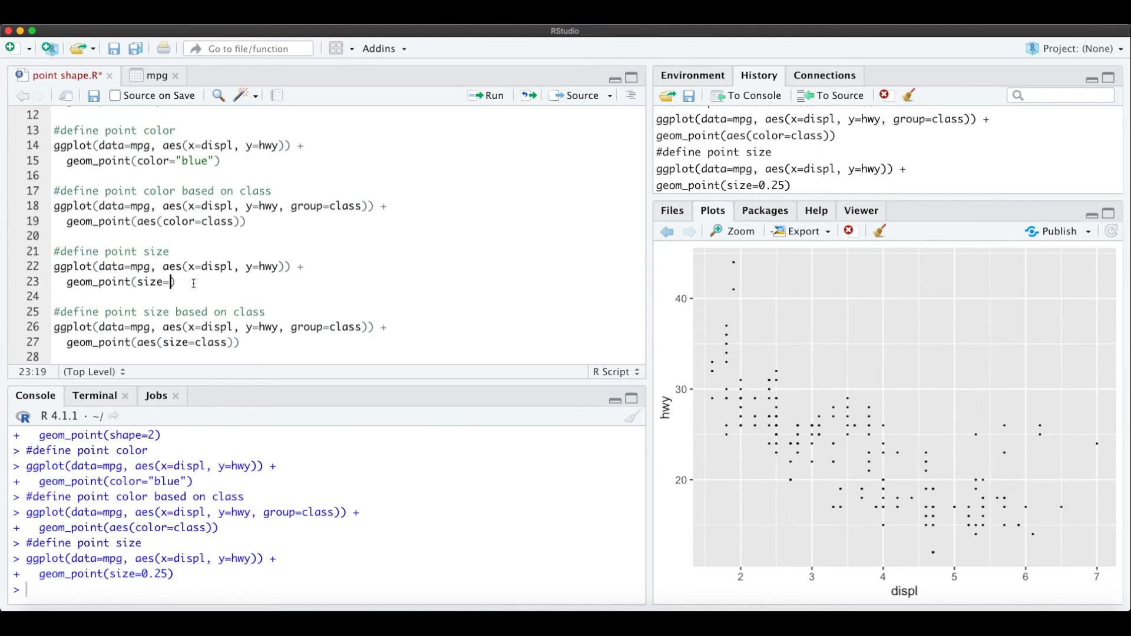
pyautogui.write('5')
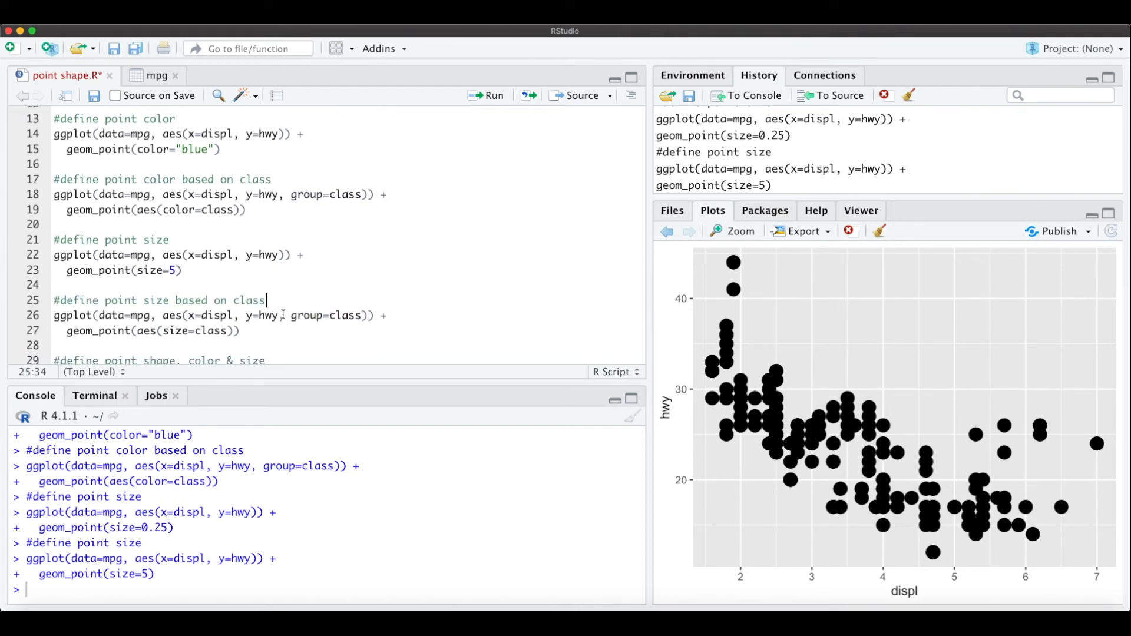
# Run the aes(size=class) block, sizing points by class with a discrete-variable warning.
pyautogui.doubleClick(325, 308)
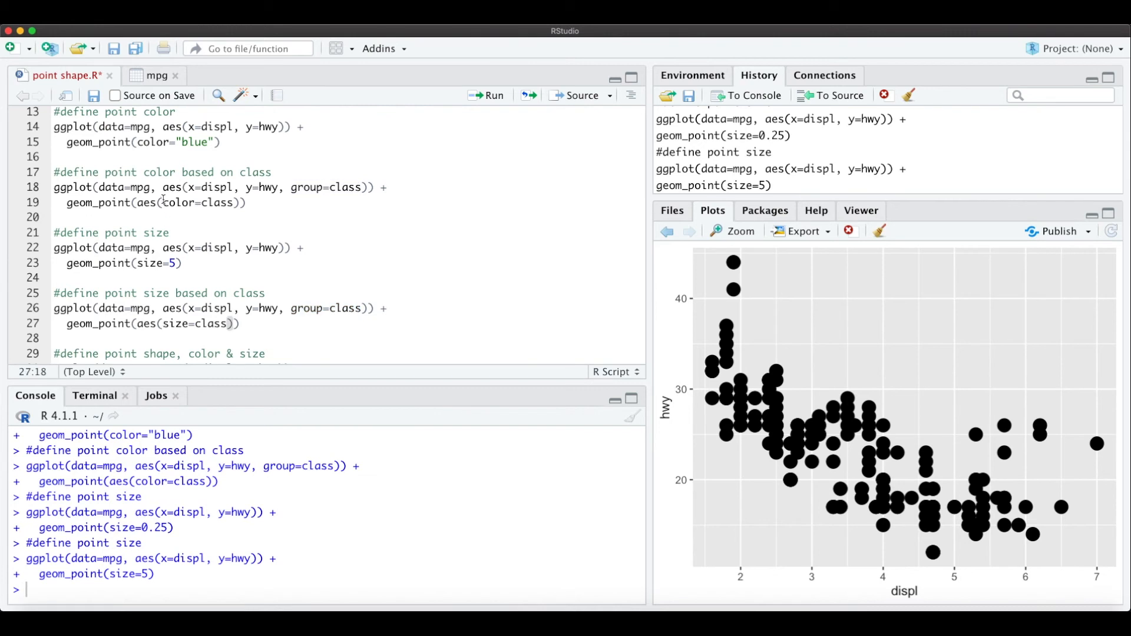
pyautogui.doubleClick(187, 203)
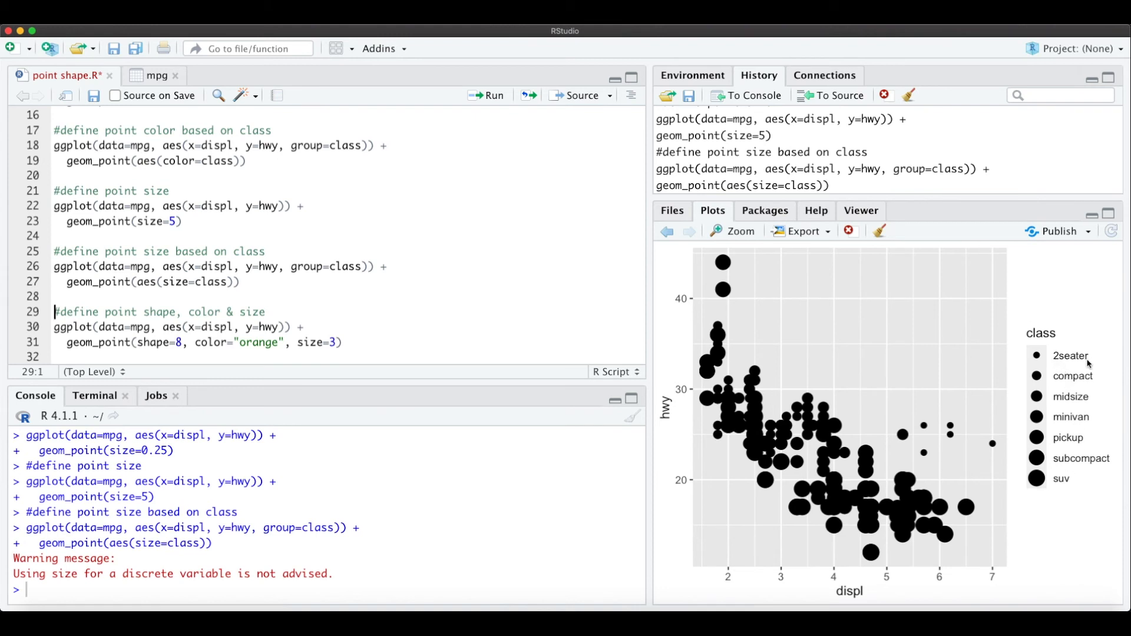
pyautogui.moveTo(1050, 360)
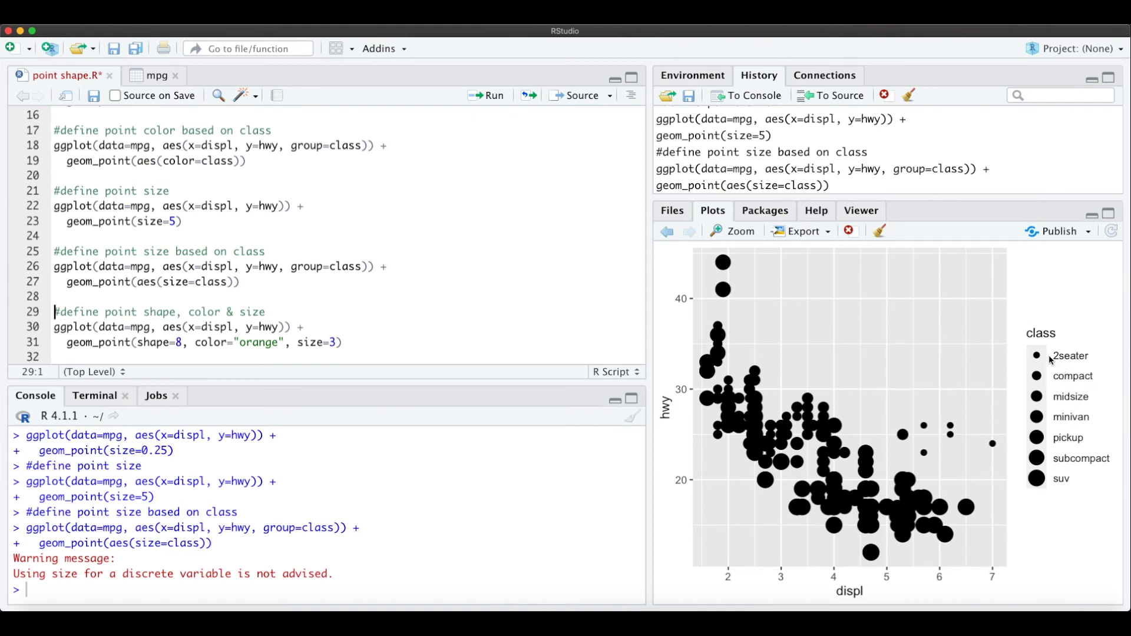
pyautogui.moveTo(1004, 439)
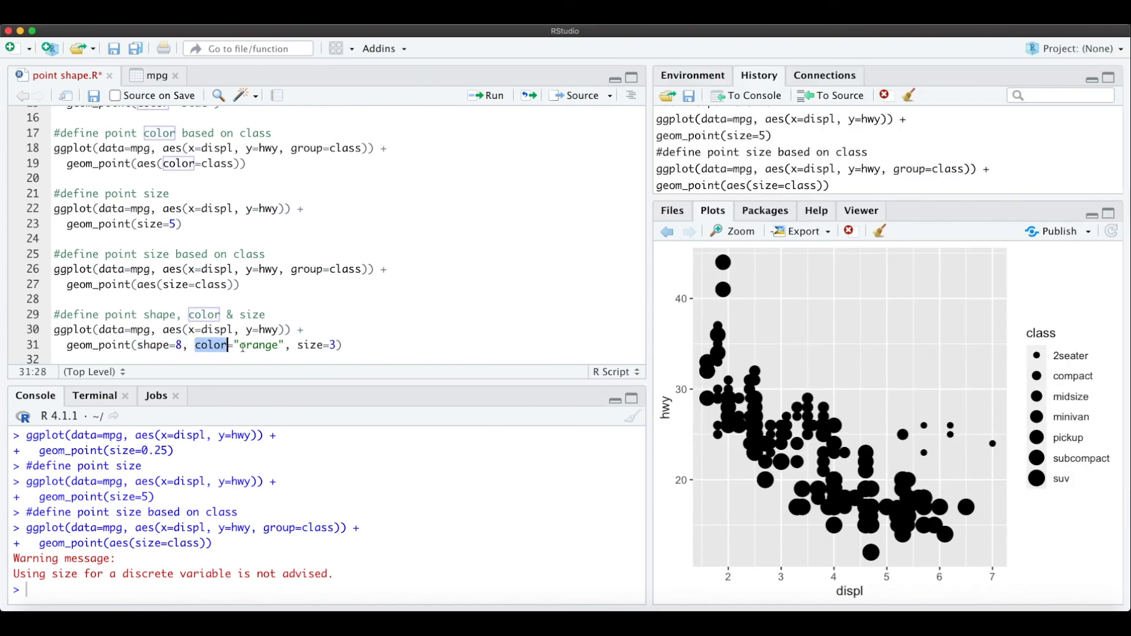
pyautogui.doubleClick(311, 345)
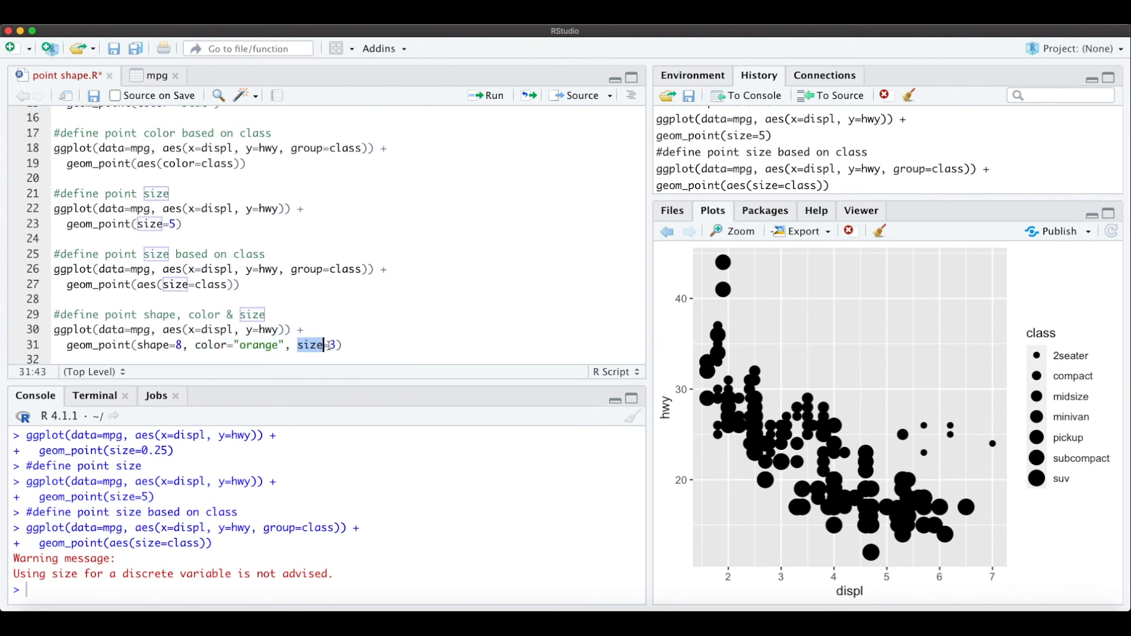
pyautogui.click(342, 345)
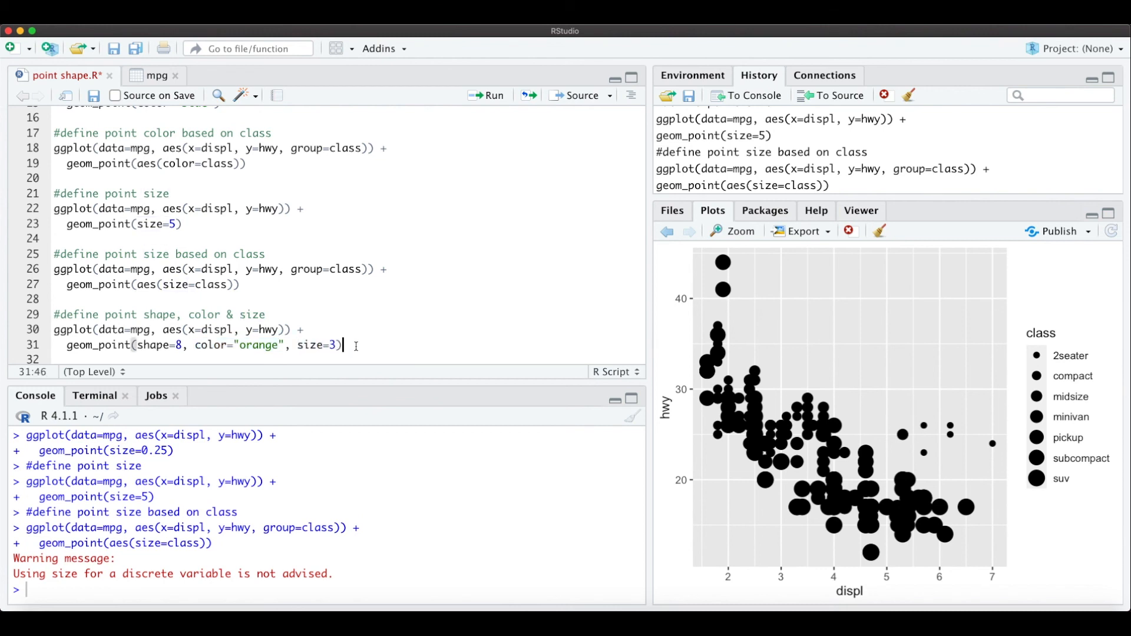